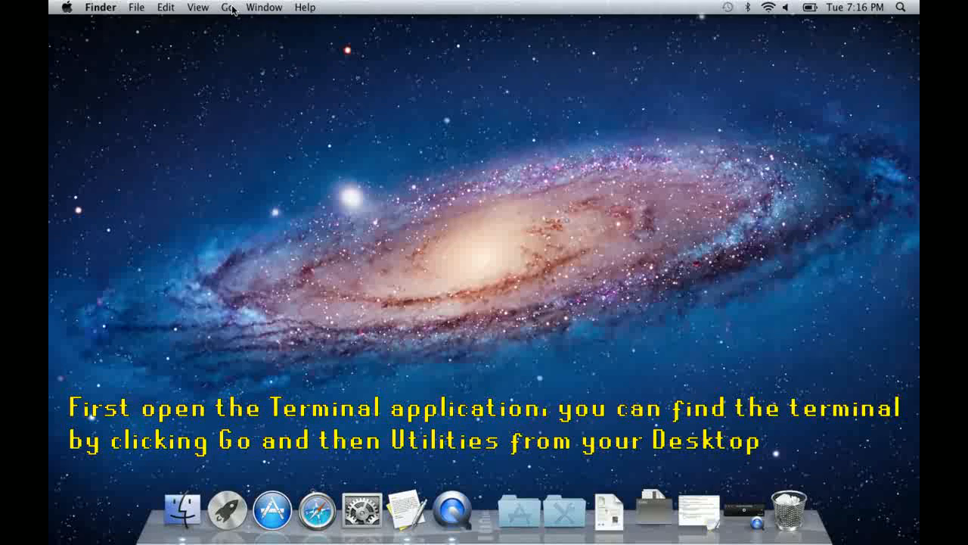
Launch Terminal from the Utilities folder via Finder's Go menu.
{"action": "left_click", "coordinate": [227, 7]}
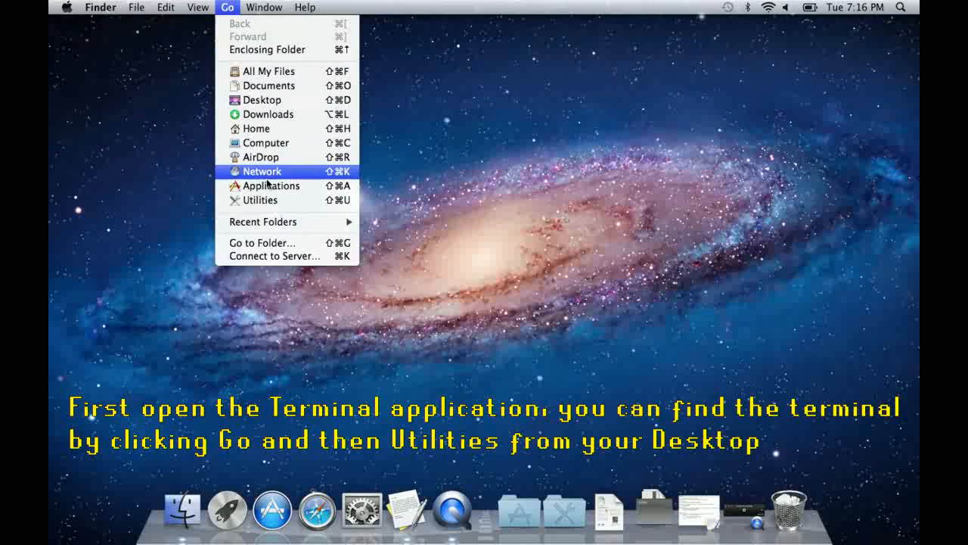
{"action": "mouse_move", "coordinate": [260, 200]}
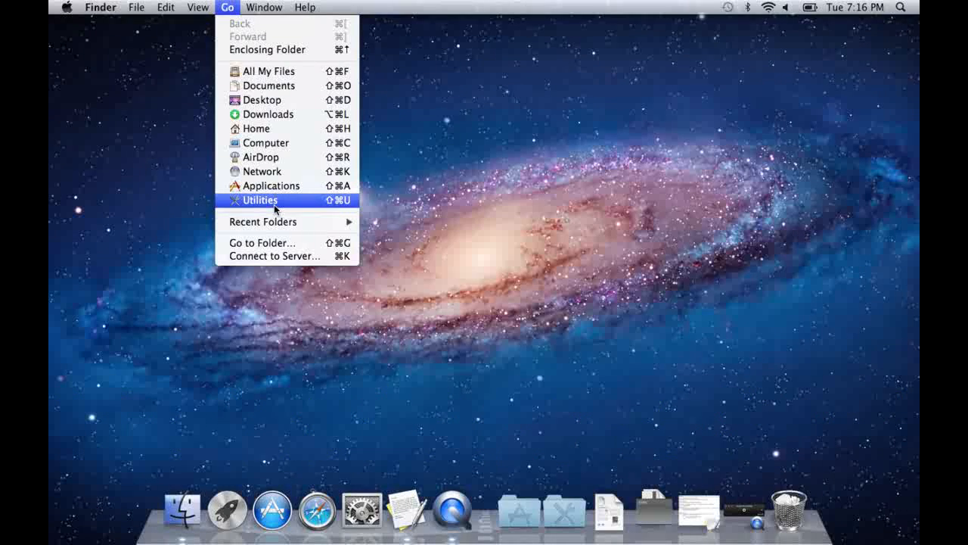
{"action": "left_click", "coordinate": [261, 200]}
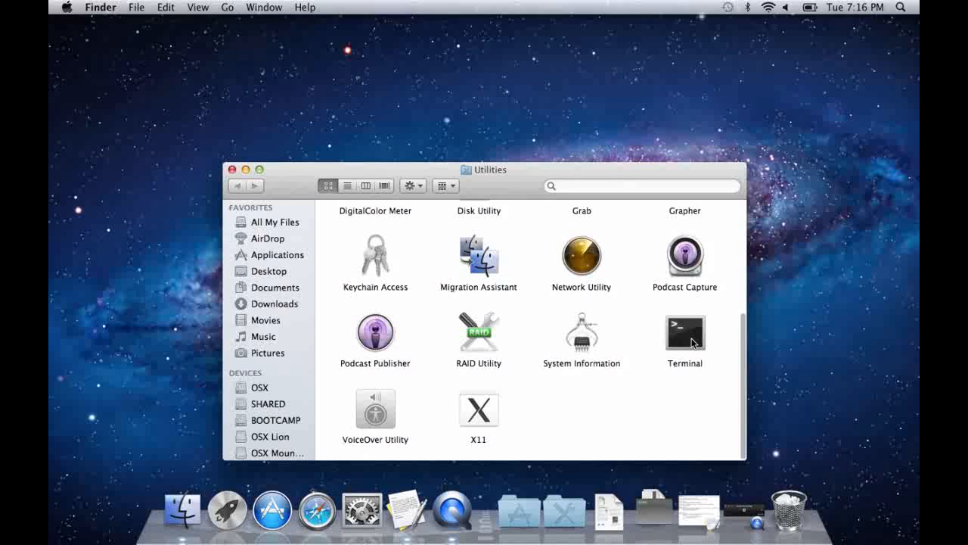
{"action": "double_click", "coordinate": [685, 331]}
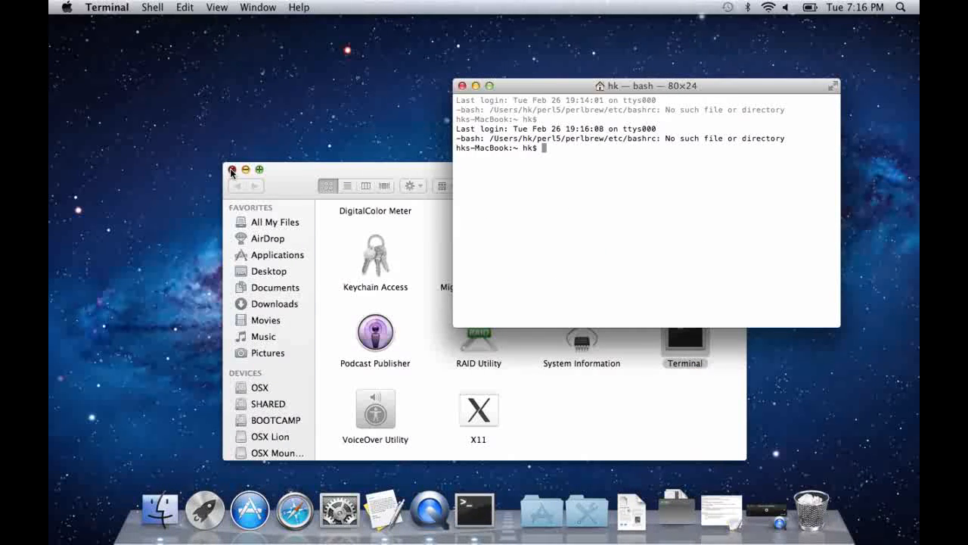
Close the Utilities window and move Terminal to the upper right beside the notes.
{"action": "left_click", "coordinate": [232, 170]}
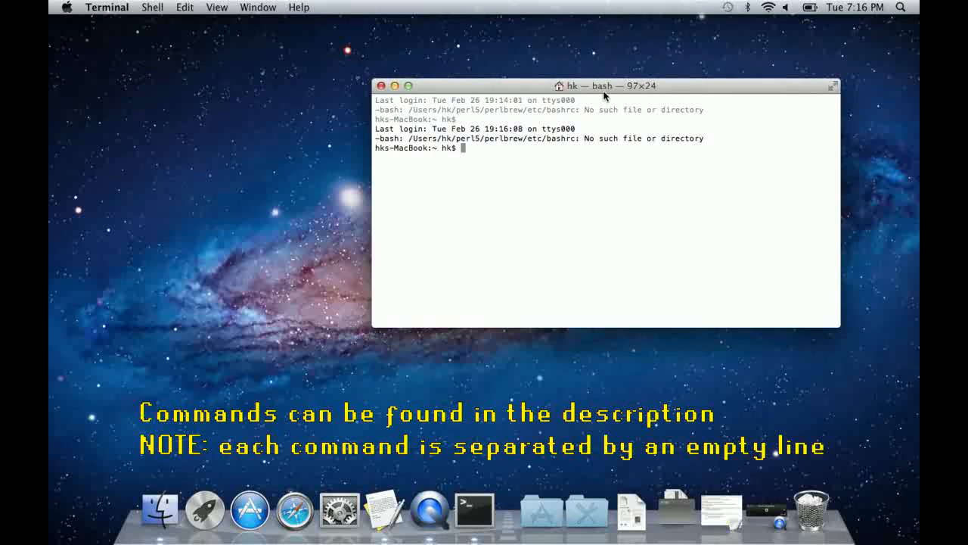
{"action": "left_click_drag", "start_coordinate": [604, 85], "coordinate": [666, 32]}
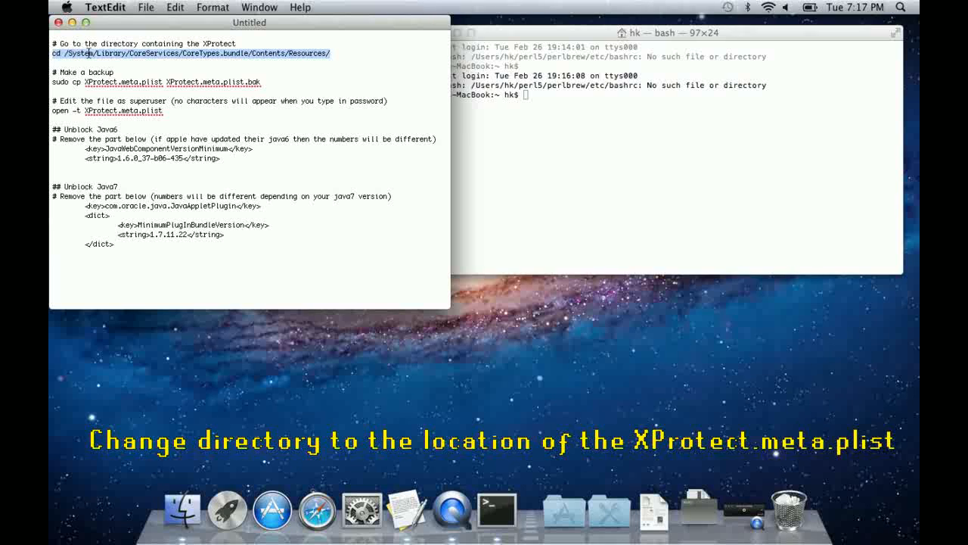
Change directory to /System/Library/CoreServices/CoreTypes.bundle/Contents/Resources/.
{"action": "right_click", "coordinate": [189, 53]}
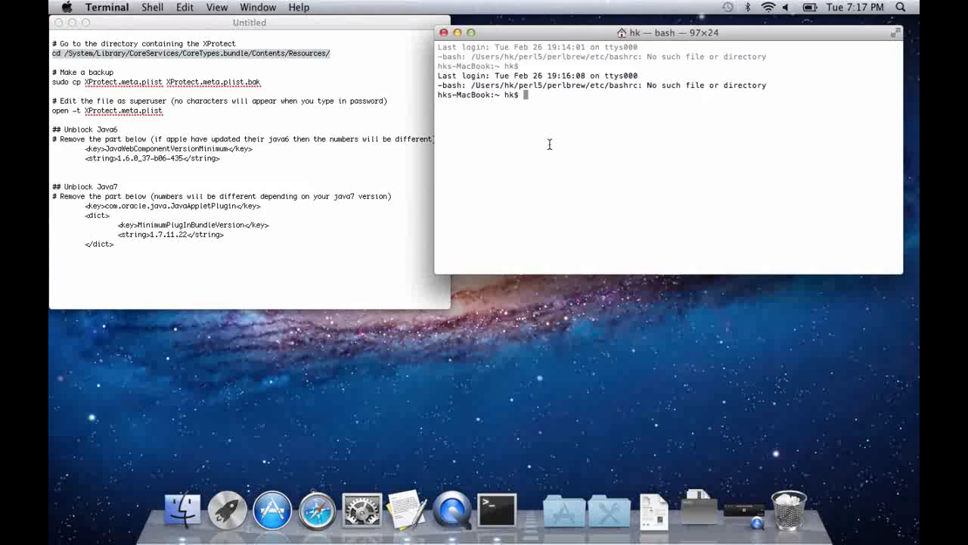
{"action": "type", "text": "cd /System/Library/CoreServices/CoreTypes.bundle/Contents/Resources/"}
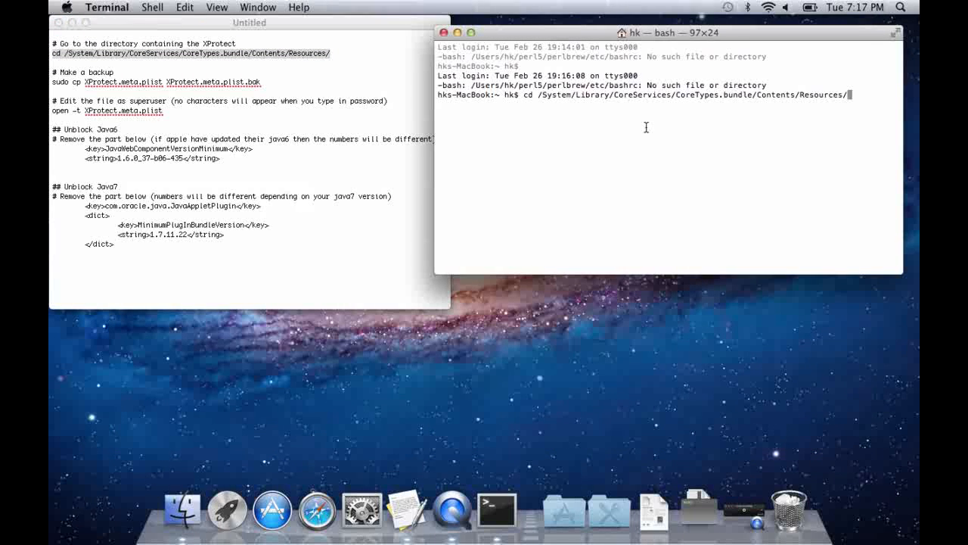
{"action": "key", "text": "Return"}
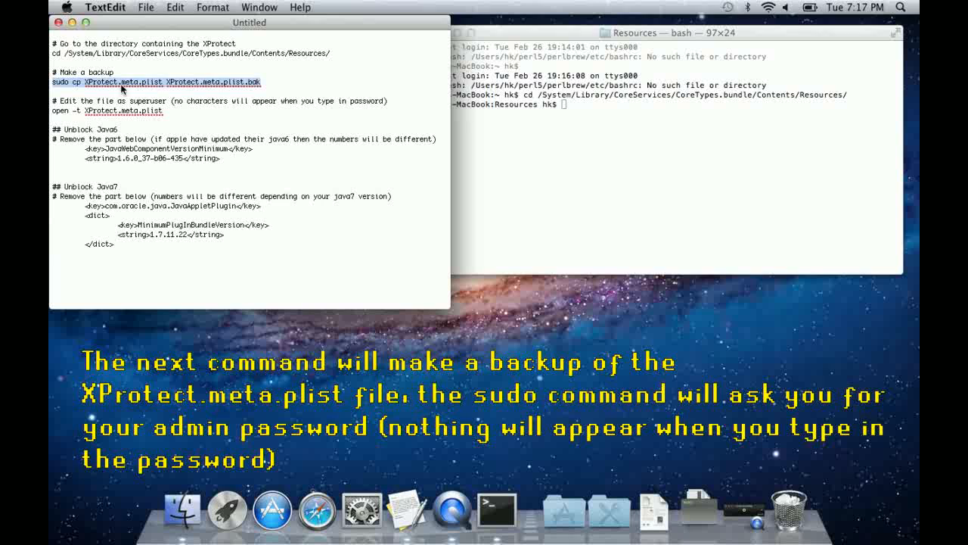
{"action": "mouse_move", "coordinate": [452, 138]}
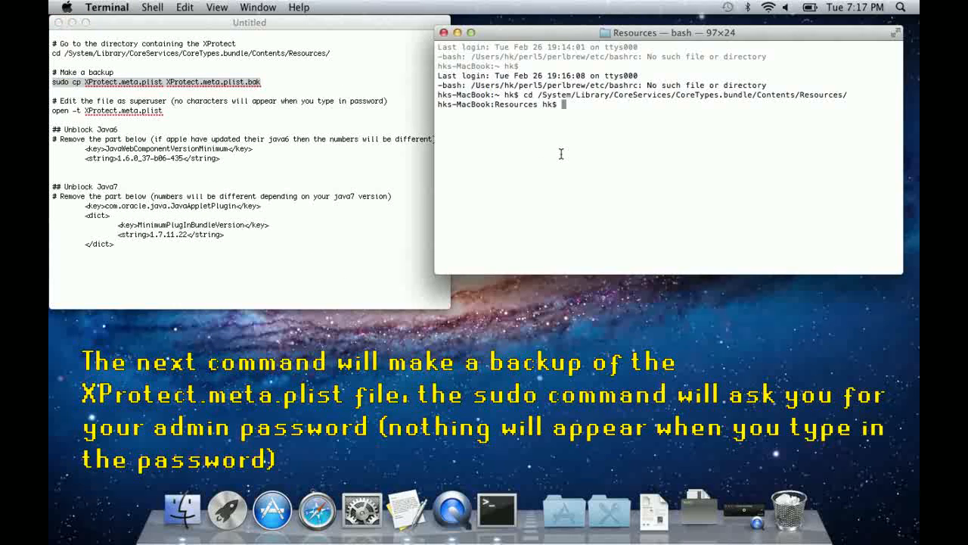
Back up the file with sudo cp XProtect.meta.plist XProtect.meta.plist.bak.
{"action": "type", "text": "sudo cp XProtect.meta.plist XProtect.meta.plist.bak"}
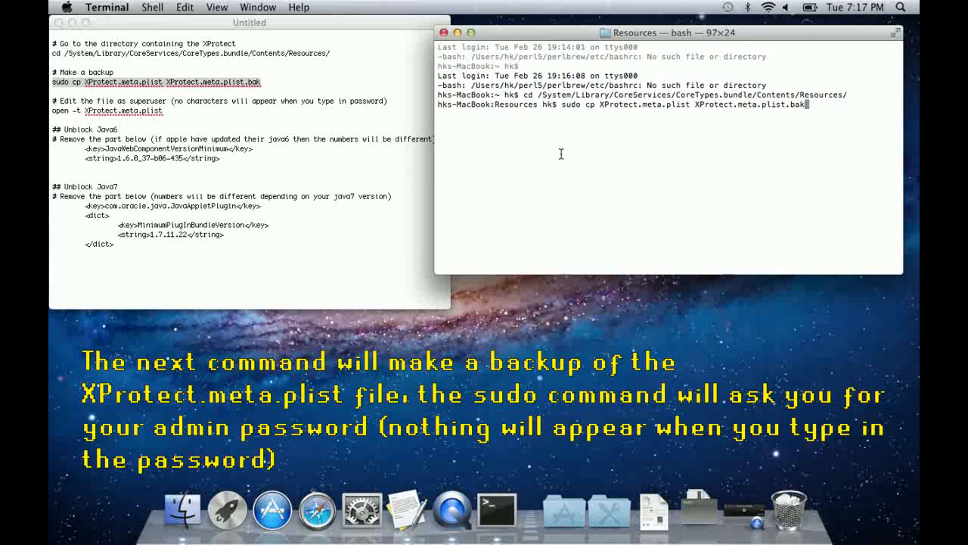
{"action": "key", "text": "Return"}
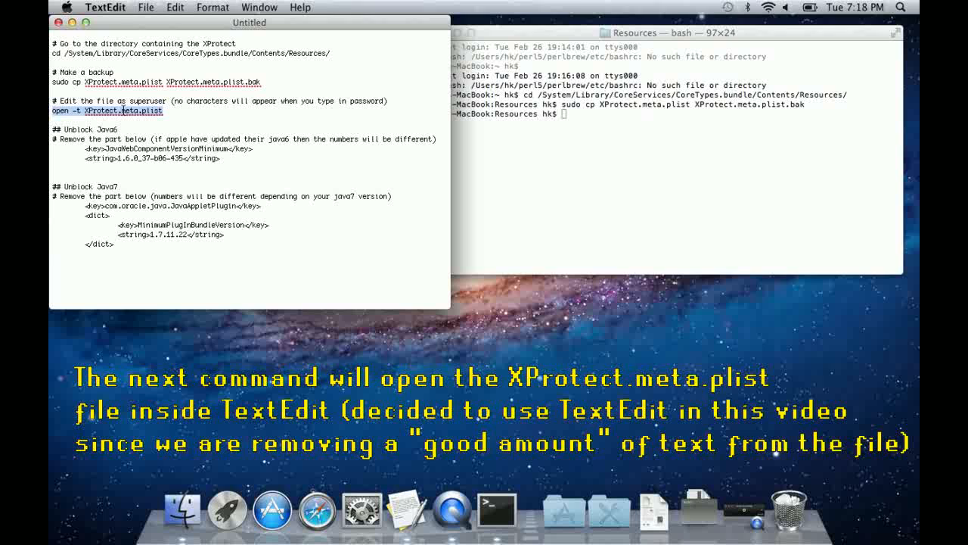
Run open -t XProtect.meta.plist to view the file in TextEdit.
{"action": "right_click", "coordinate": [106, 109]}
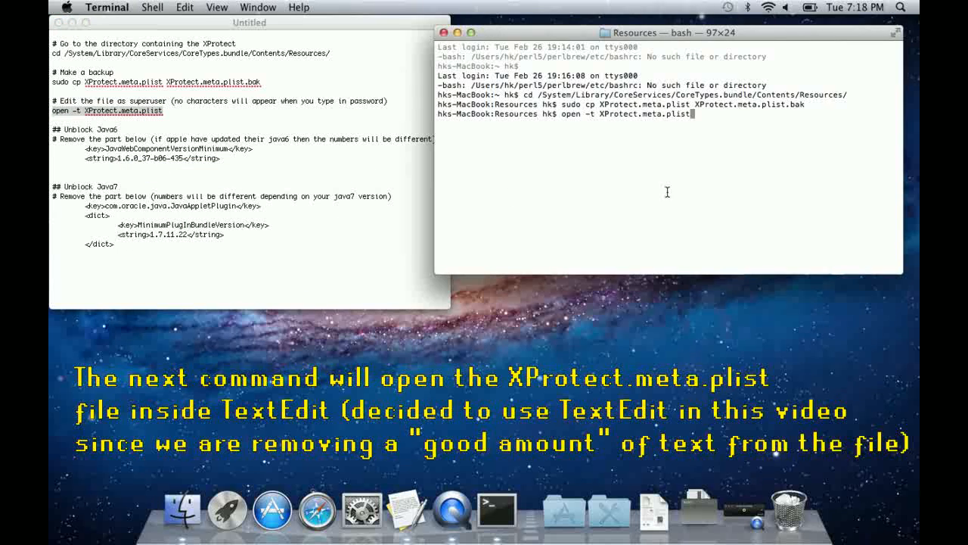
{"action": "key", "text": "Return"}
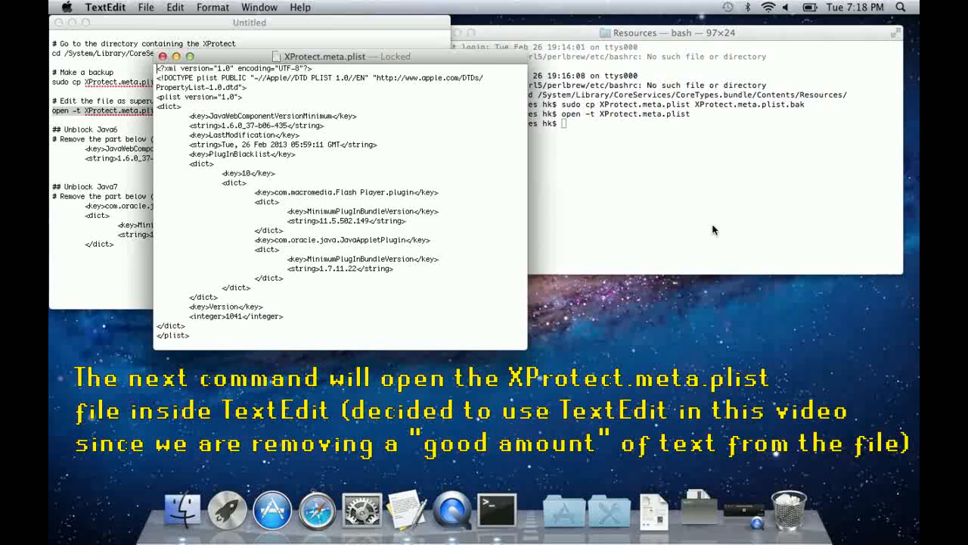
{"action": "mouse_move", "coordinate": [331, 131]}
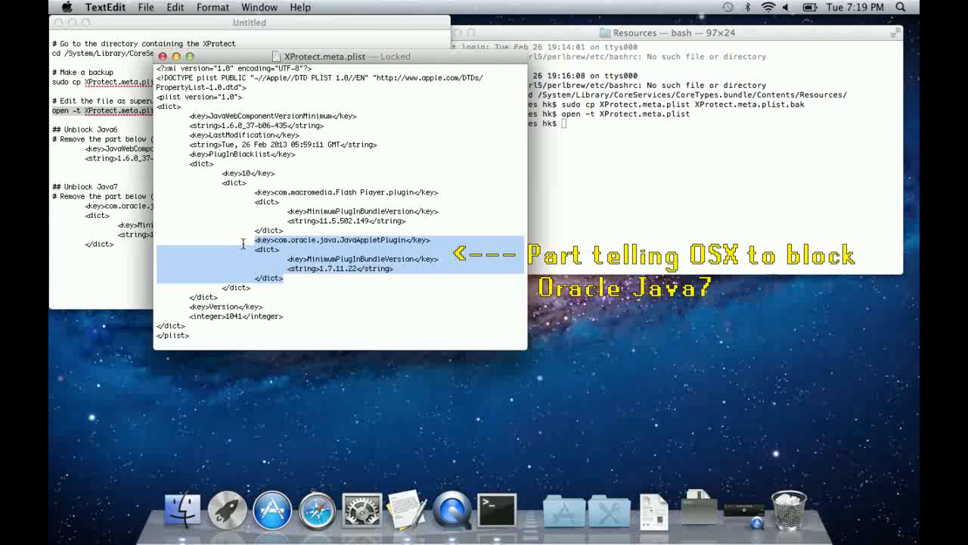
{"action": "mouse_move", "coordinate": [243, 268]}
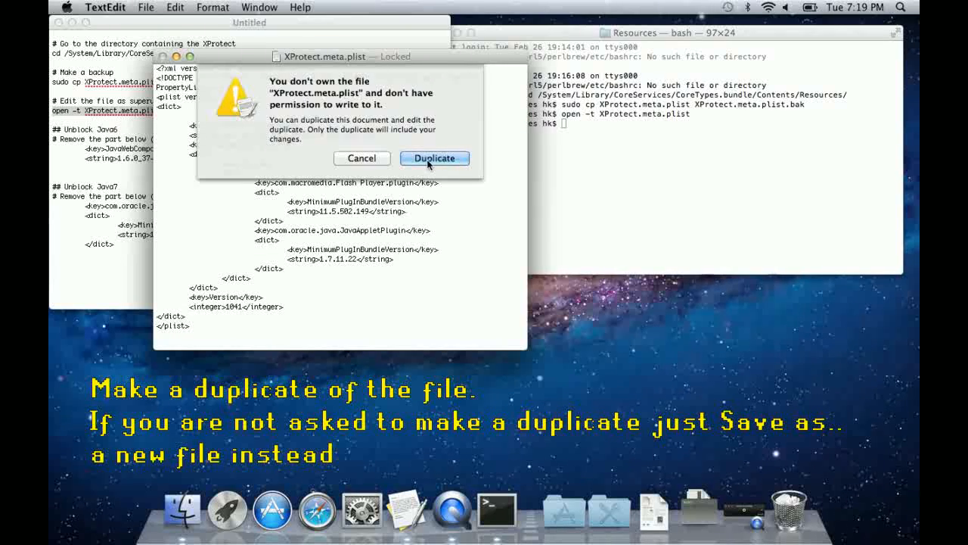
Duplicate the locked file and save it to the Desktop as XProtect.meta.plist without a .txt extension.
{"action": "left_click", "coordinate": [433, 158]}
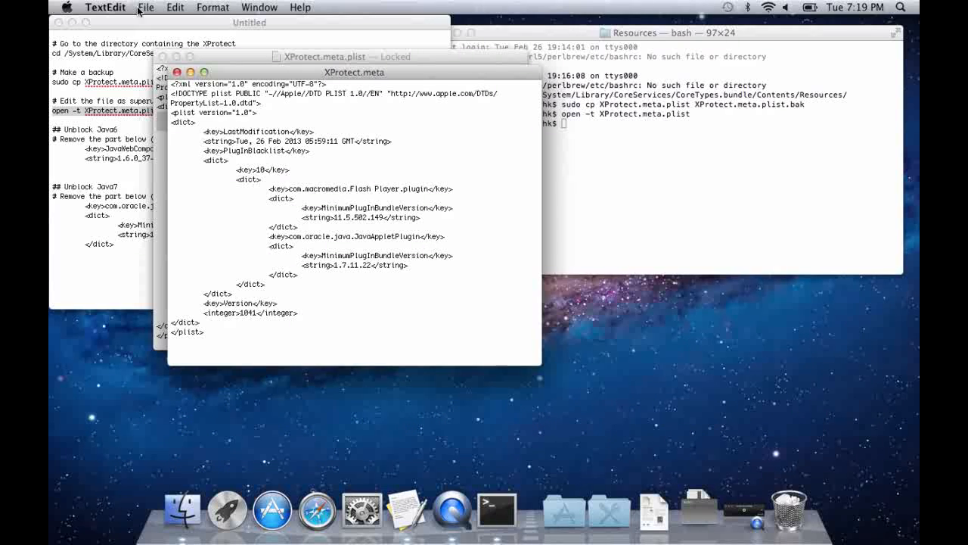
{"action": "left_click", "coordinate": [145, 7]}
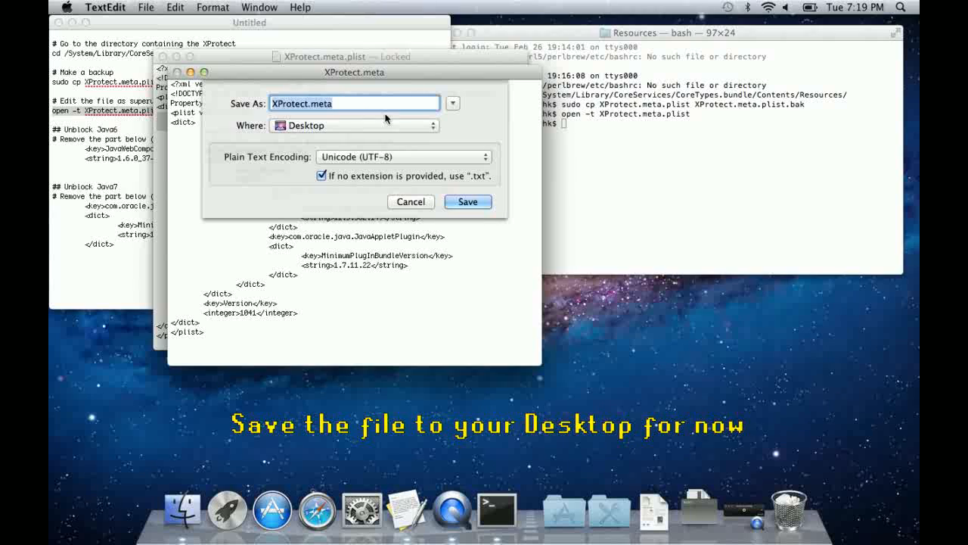
{"action": "mouse_move", "coordinate": [357, 187]}
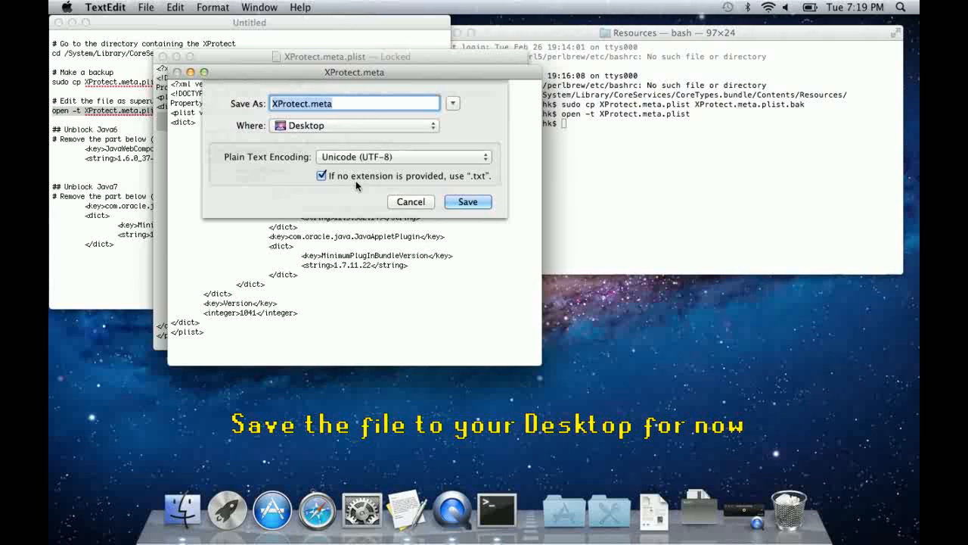
{"action": "left_click", "coordinate": [321, 176]}
{"action": "type", "text": ".plist"}
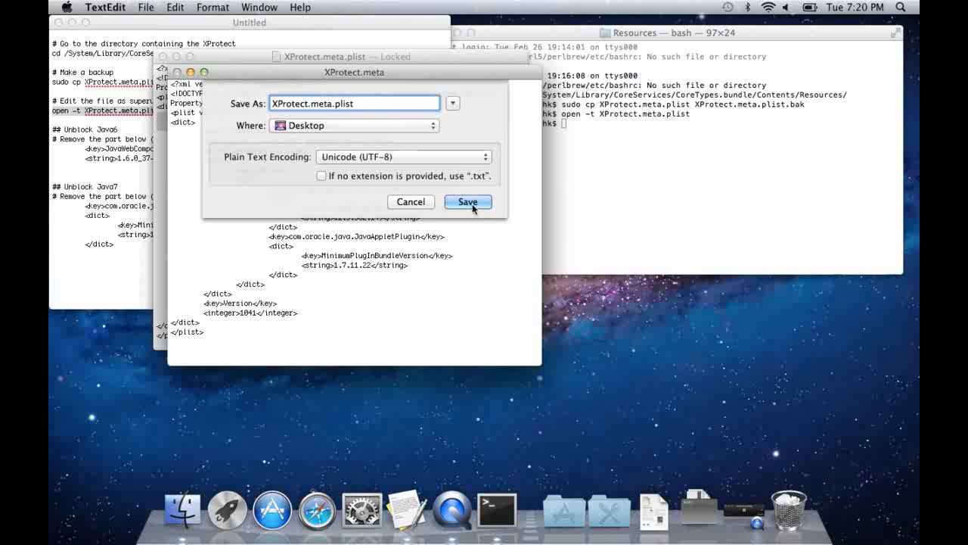
{"action": "left_click", "coordinate": [467, 201]}
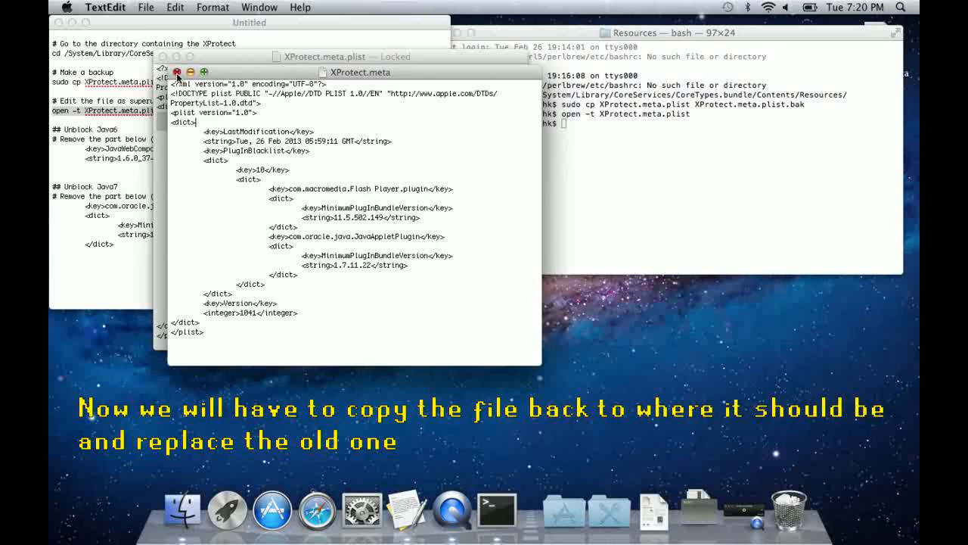
Close the duplicate and run sudo mv ~/Desktop/XProtect.meta.txt XProtect.meta.plist.
{"action": "left_click", "coordinate": [176, 72]}
{"action": "type", "text": "sudo mv ~/Desktop/XProtect.meta.txt XProtect.meta.plist"}
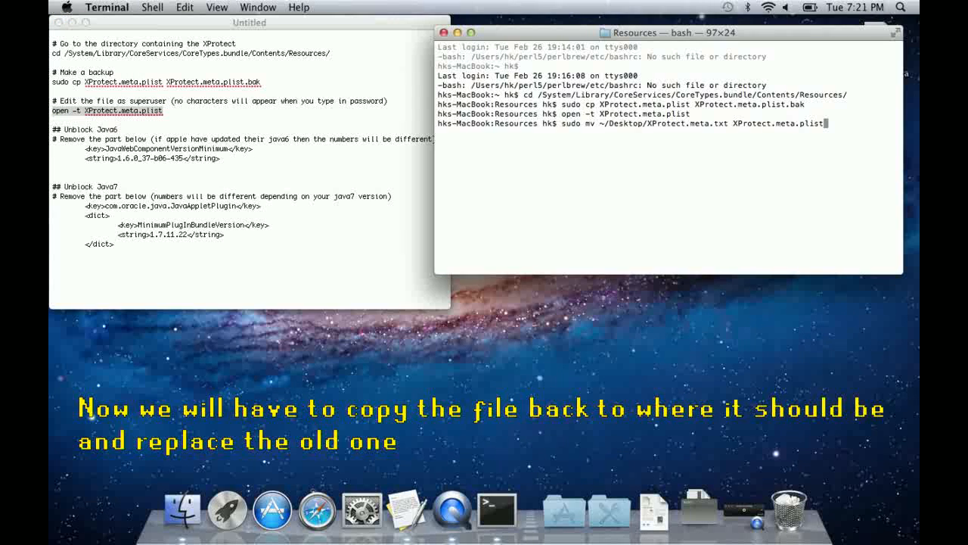
{"action": "key", "text": "Return"}
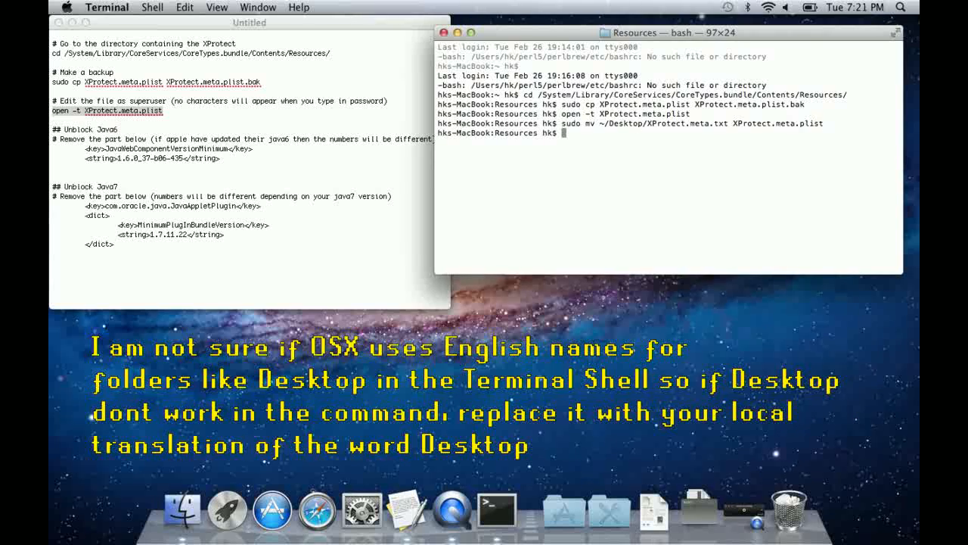
{"action": "mouse_move", "coordinate": [600, 193]}
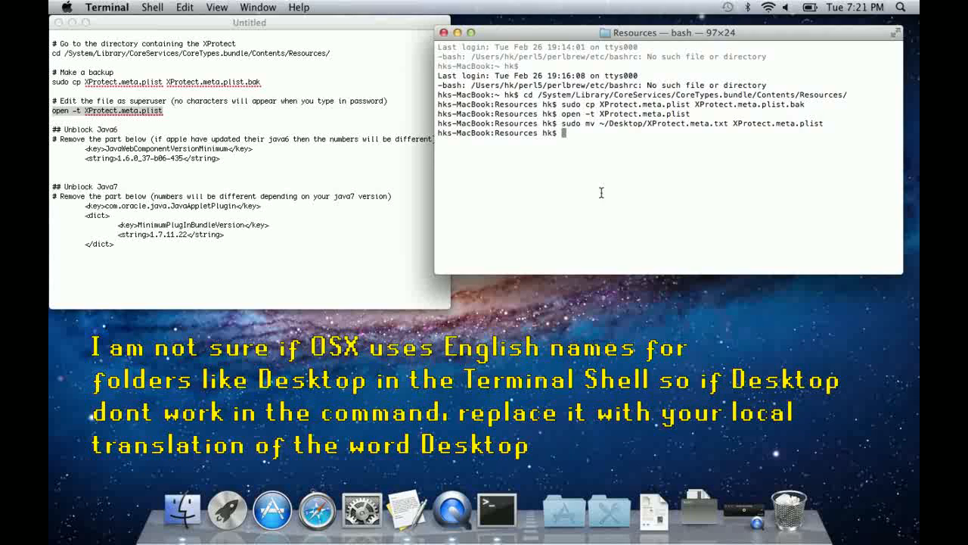
{"action": "mouse_move", "coordinate": [594, 419]}
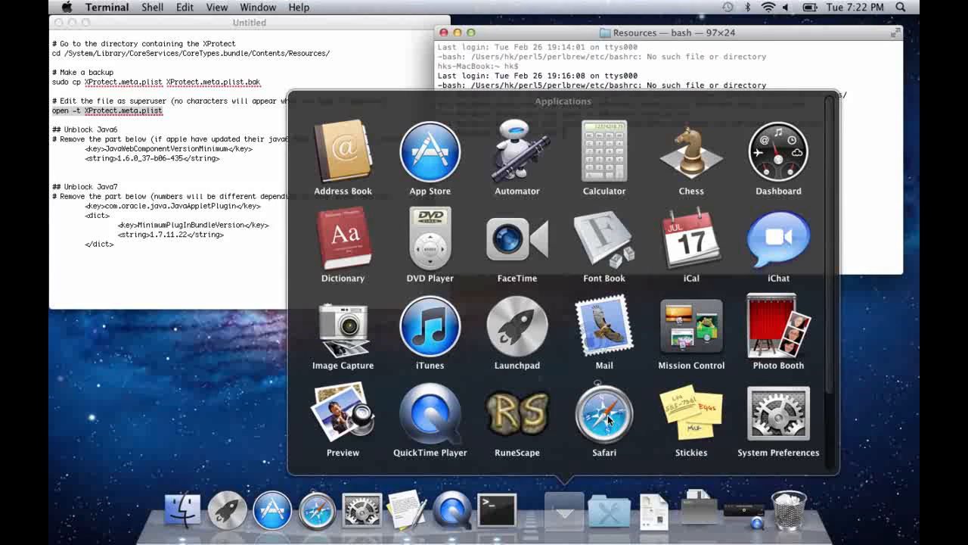
Launch Safari from the Dock and select the address bar.
{"action": "left_click", "coordinate": [604, 412]}
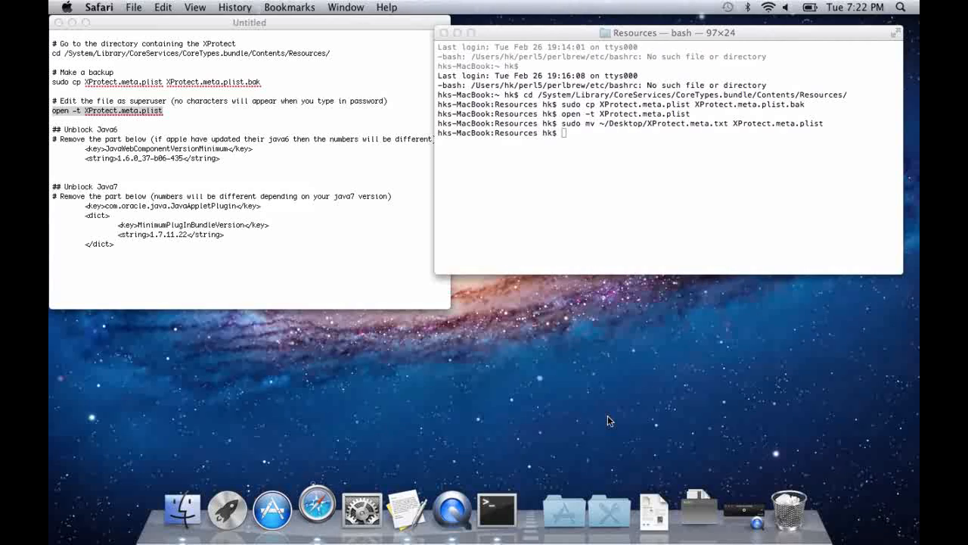
{"action": "left_click", "coordinate": [317, 508]}
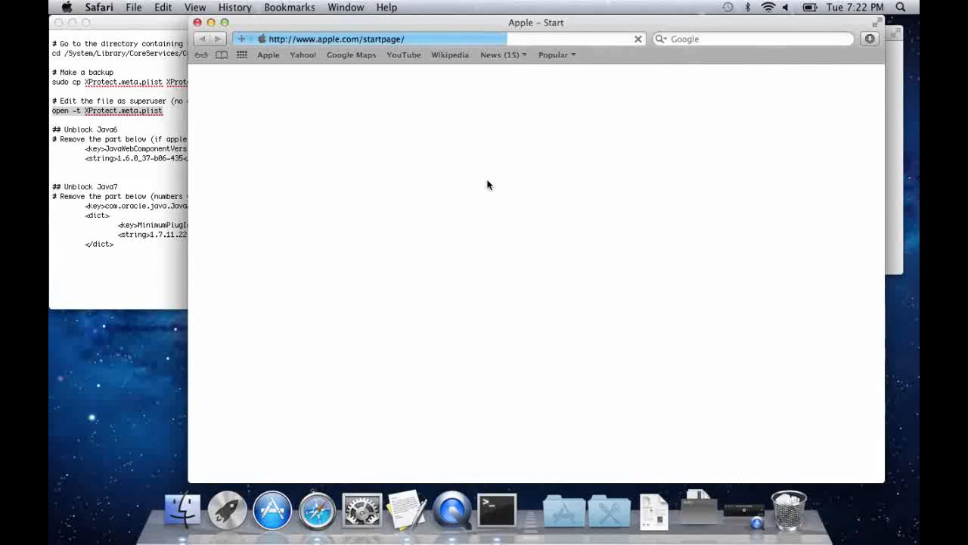